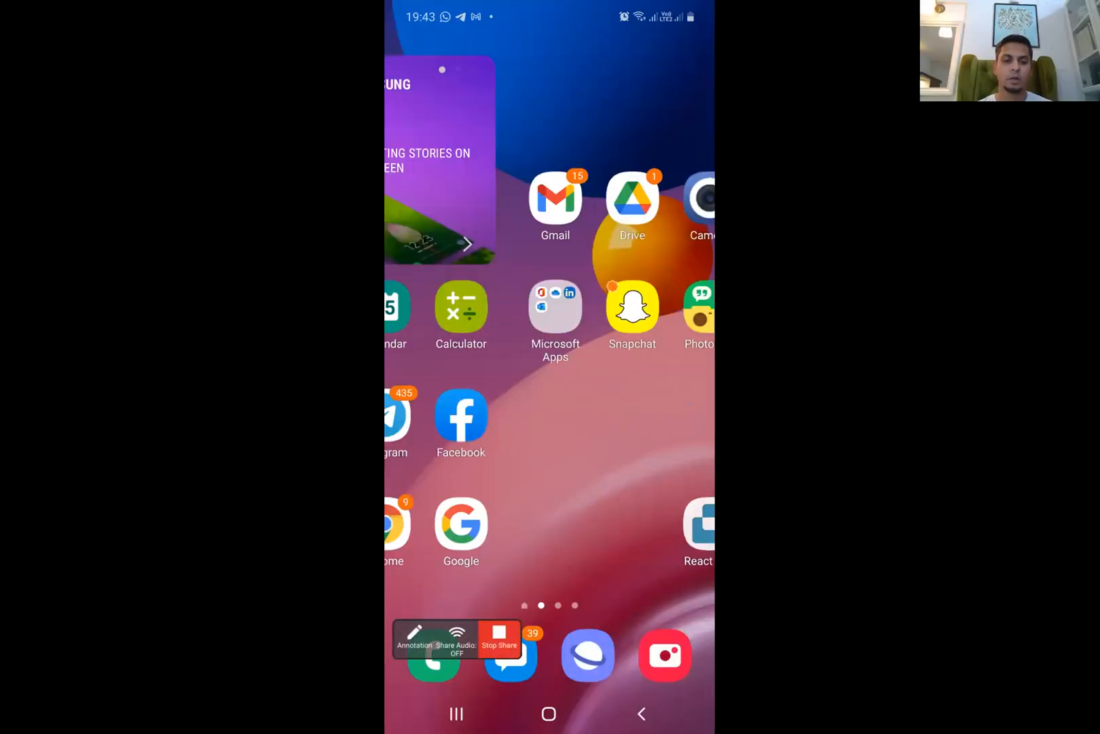
# Step: Unlock ZebPay and browse the coin list showing TRON 0 TRX and Bitcoin 0.0195 BTC
pyautogui.hscroll(-3)
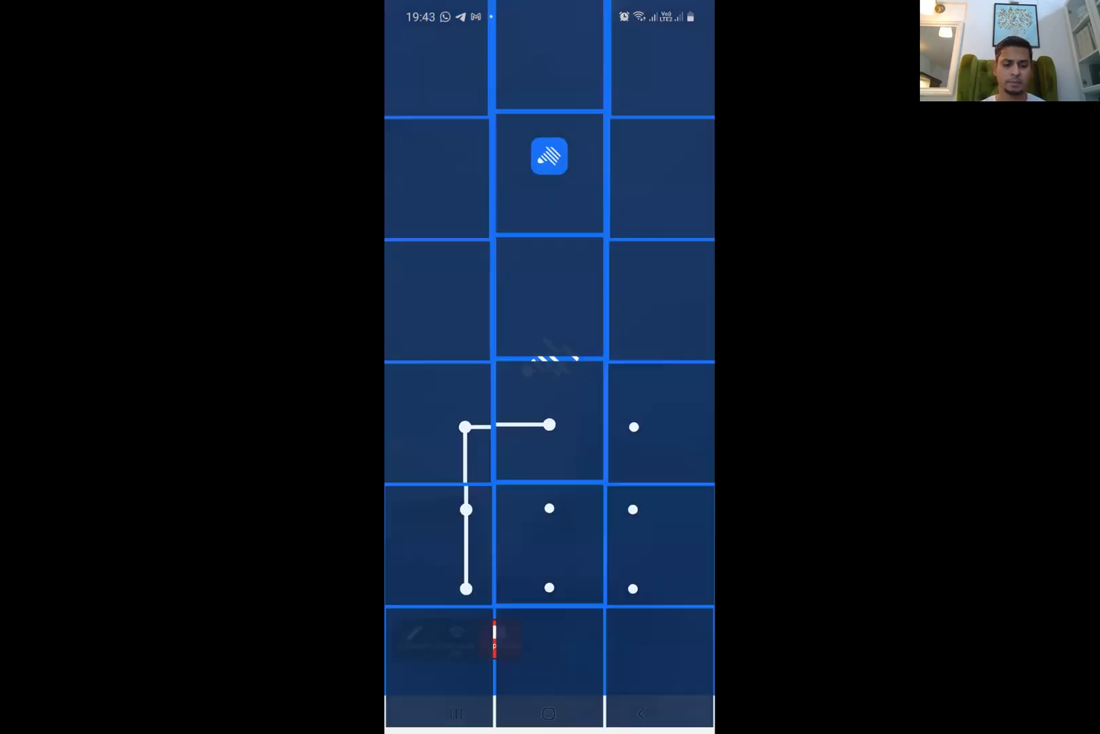
pyautogui.click(549, 156)
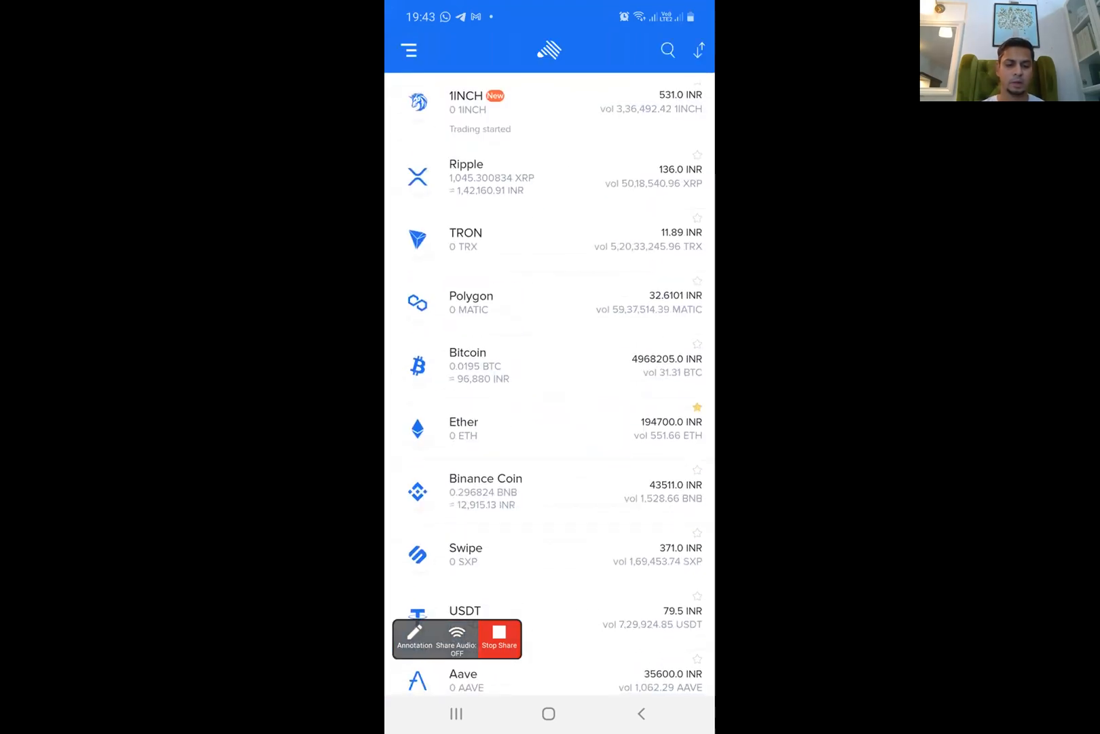
pyautogui.scroll(-3)
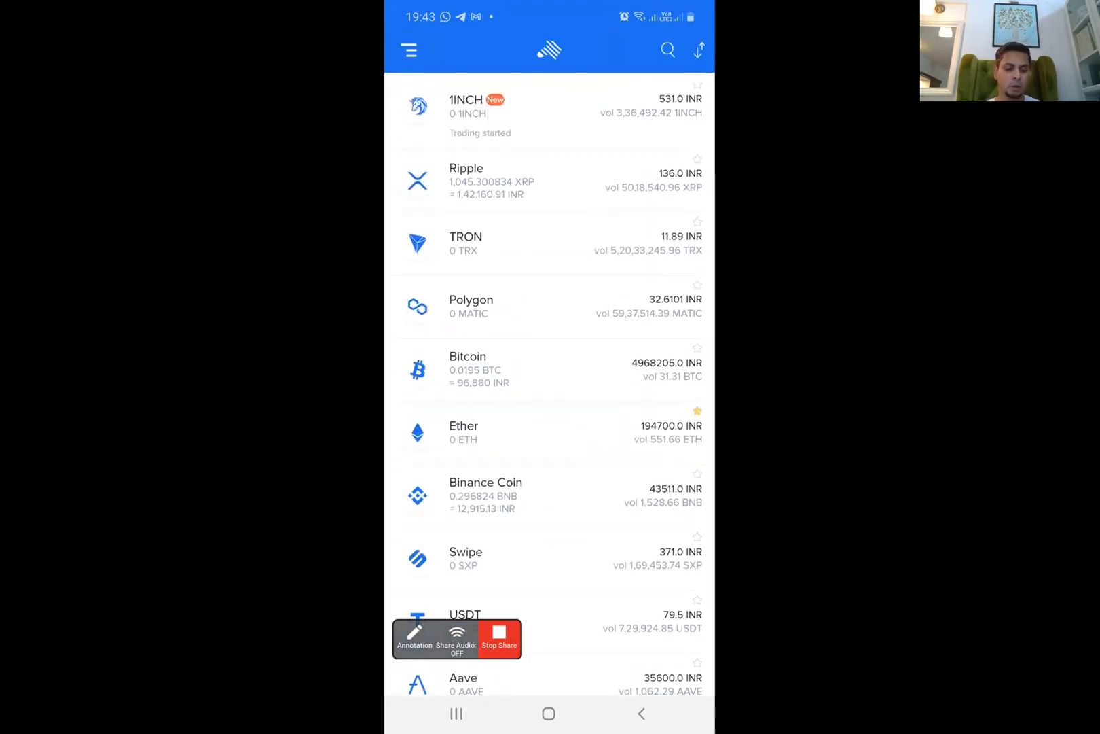
pyautogui.click(414, 637)
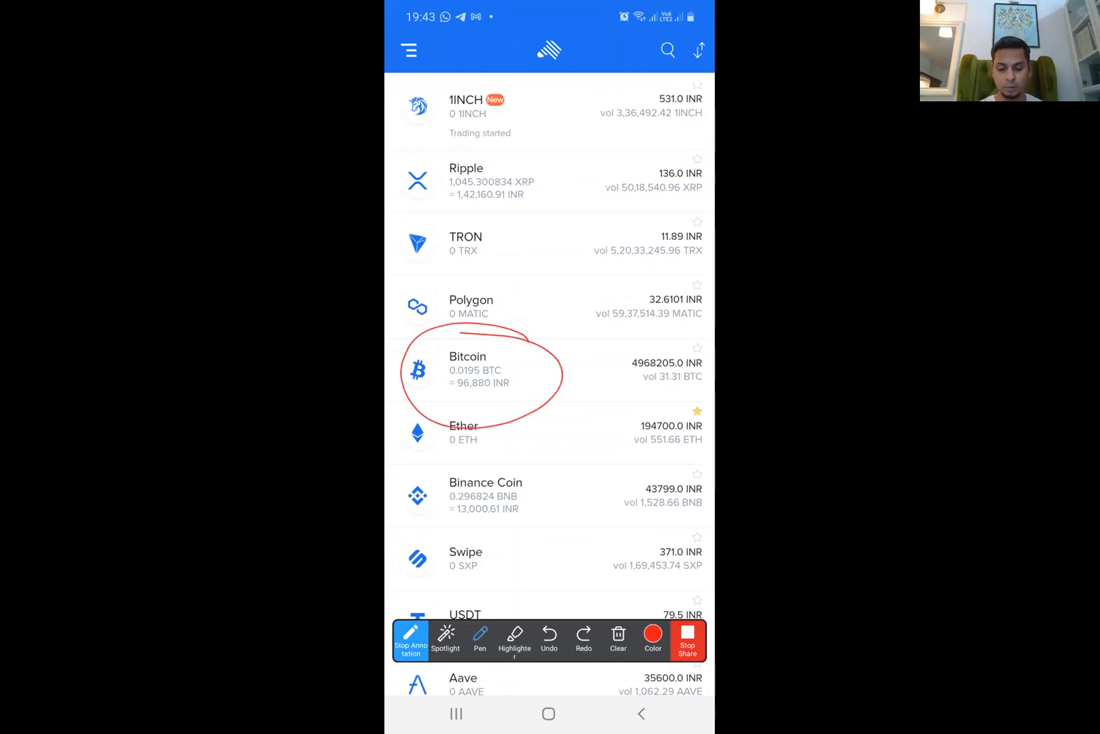
pyautogui.click(617, 637)
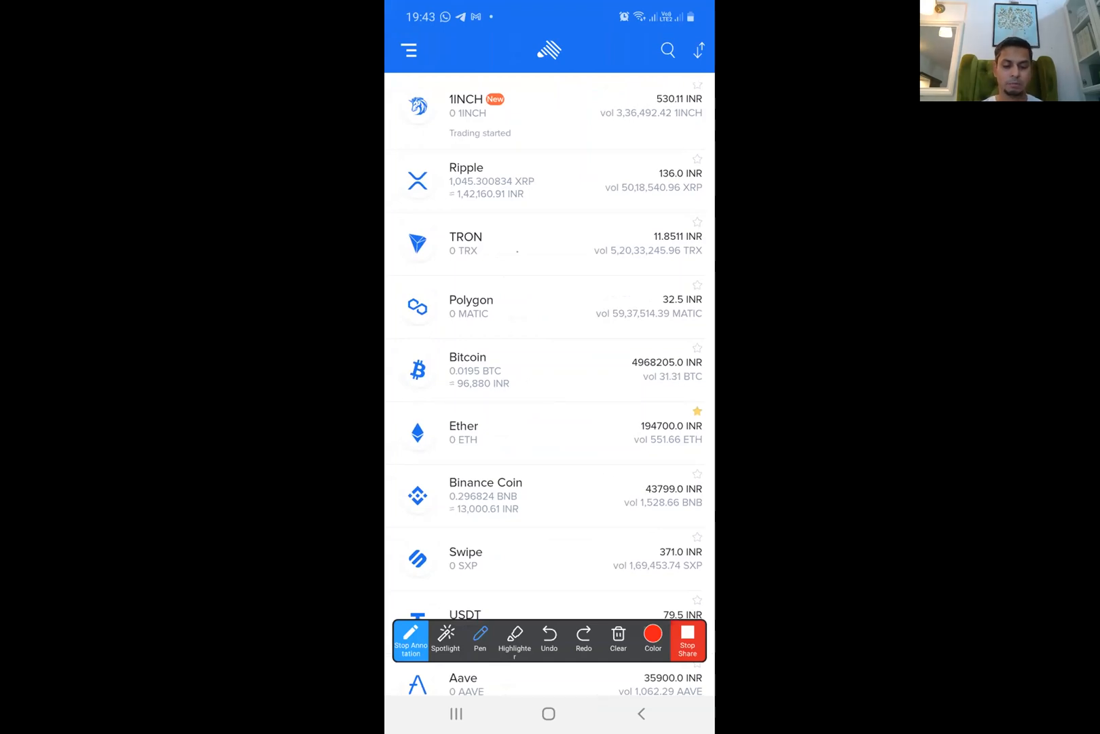
pyautogui.click(410, 640)
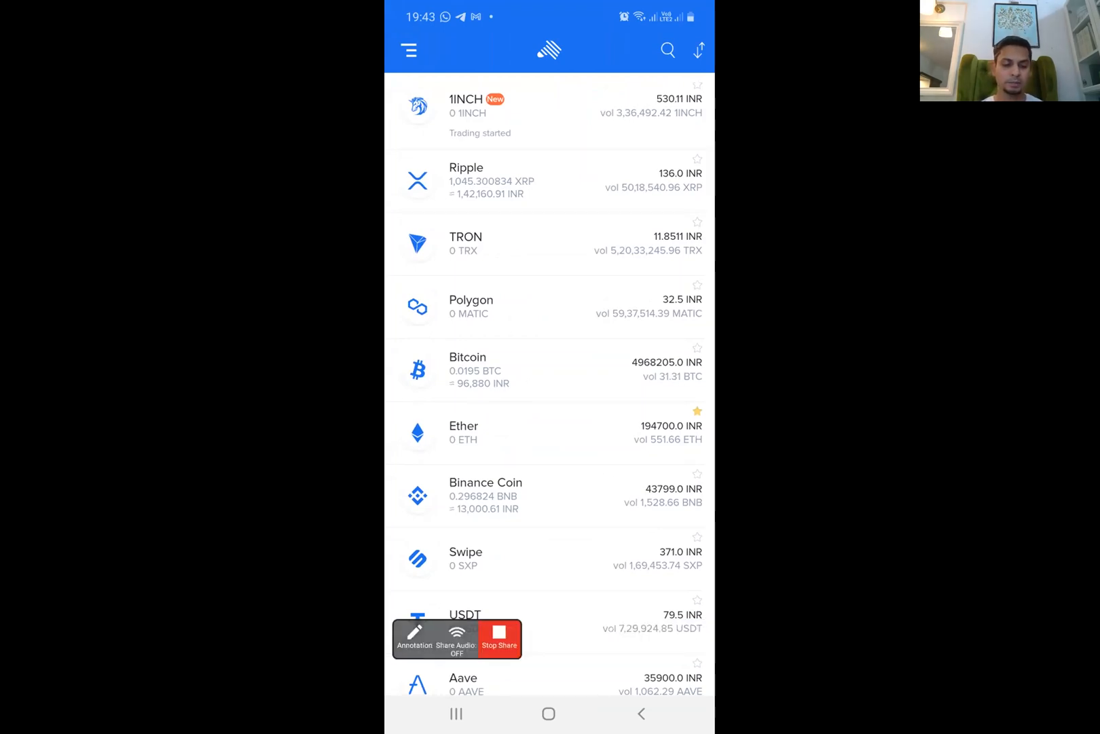
# Step: View TRON's transaction history with the 8127.66 TRX sent entry, then go back to the PC browser
pyautogui.click(465, 243)
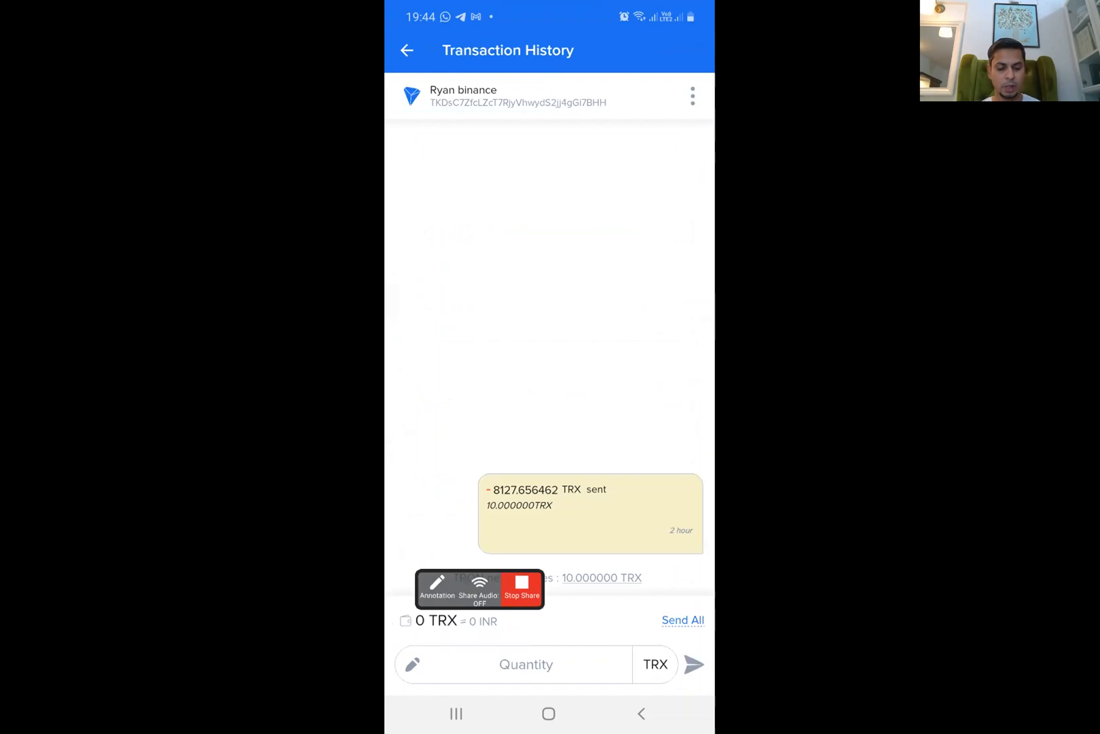
pyautogui.click(436, 588)
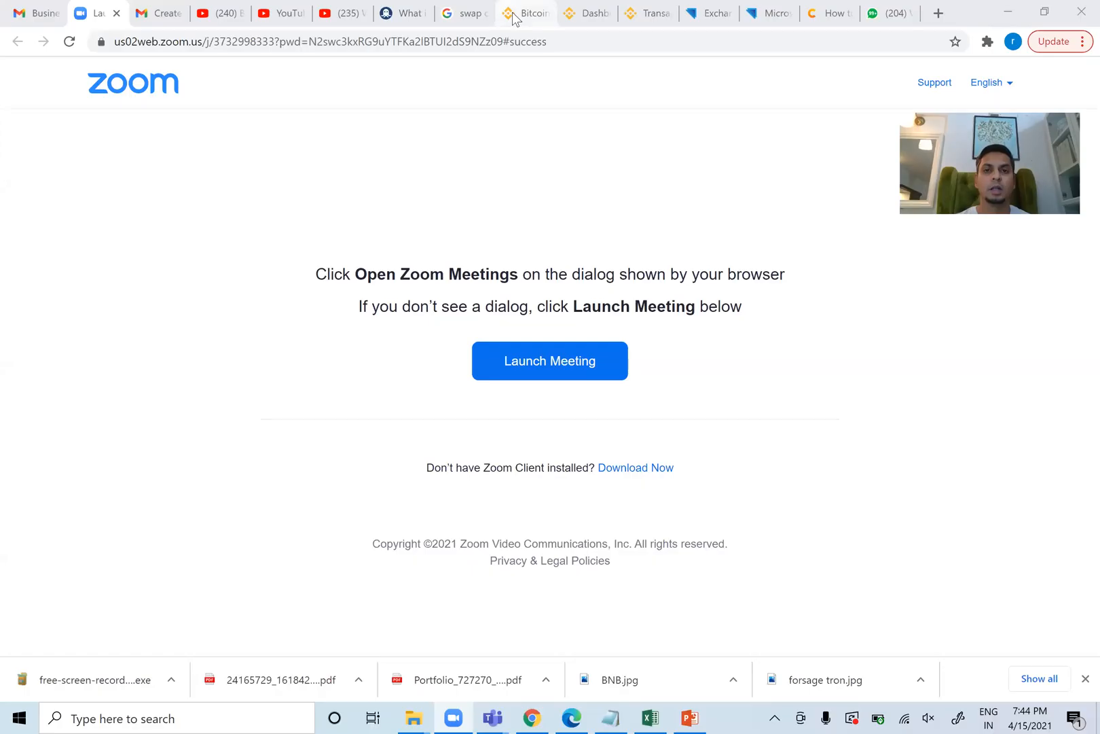
# Step: Switch to Binance and reach the Convert portal under Trade
pyautogui.click(524, 13)
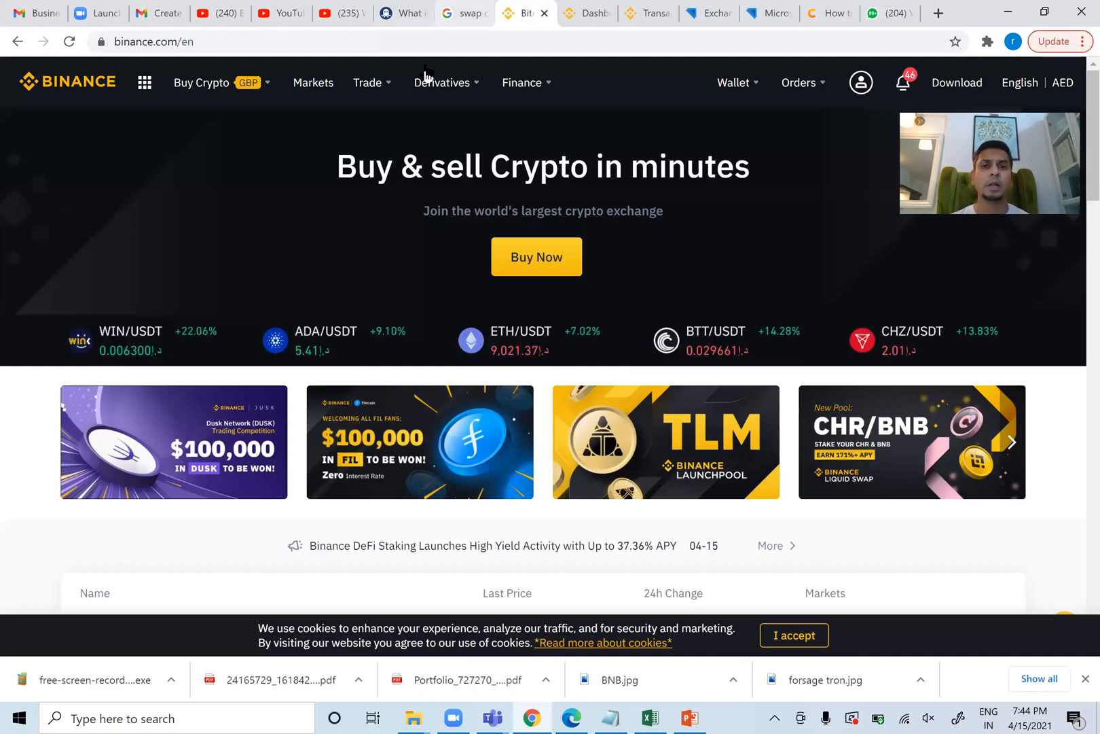
pyautogui.click(368, 81)
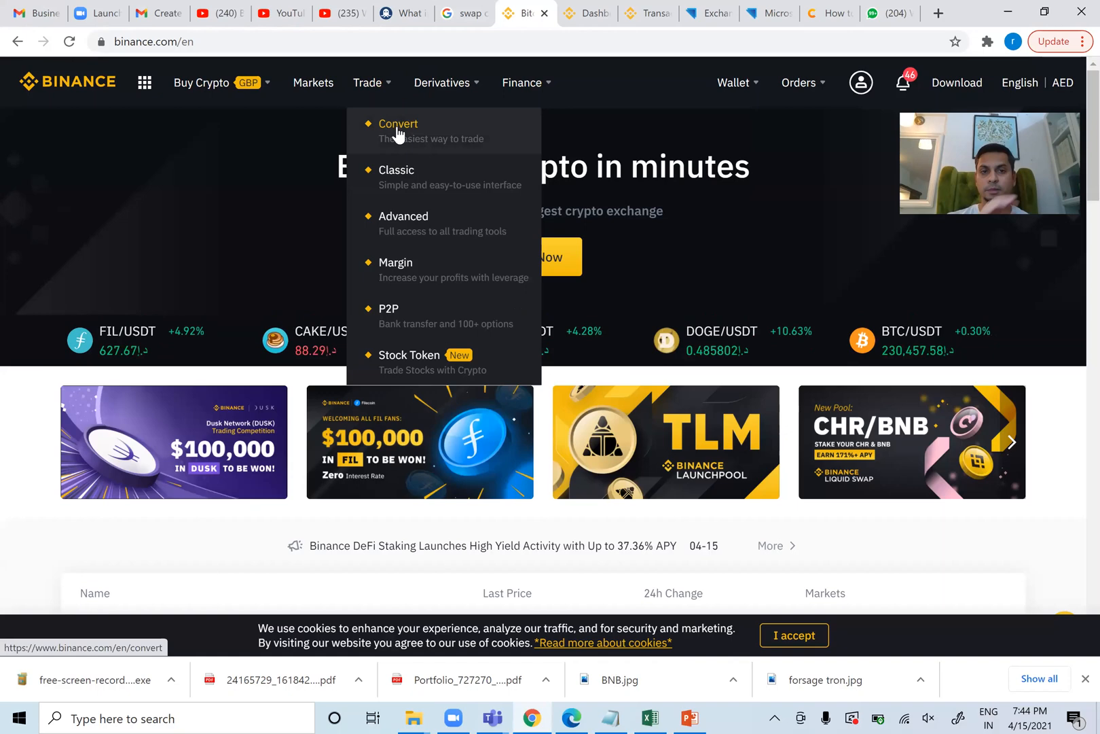
pyautogui.click(398, 123)
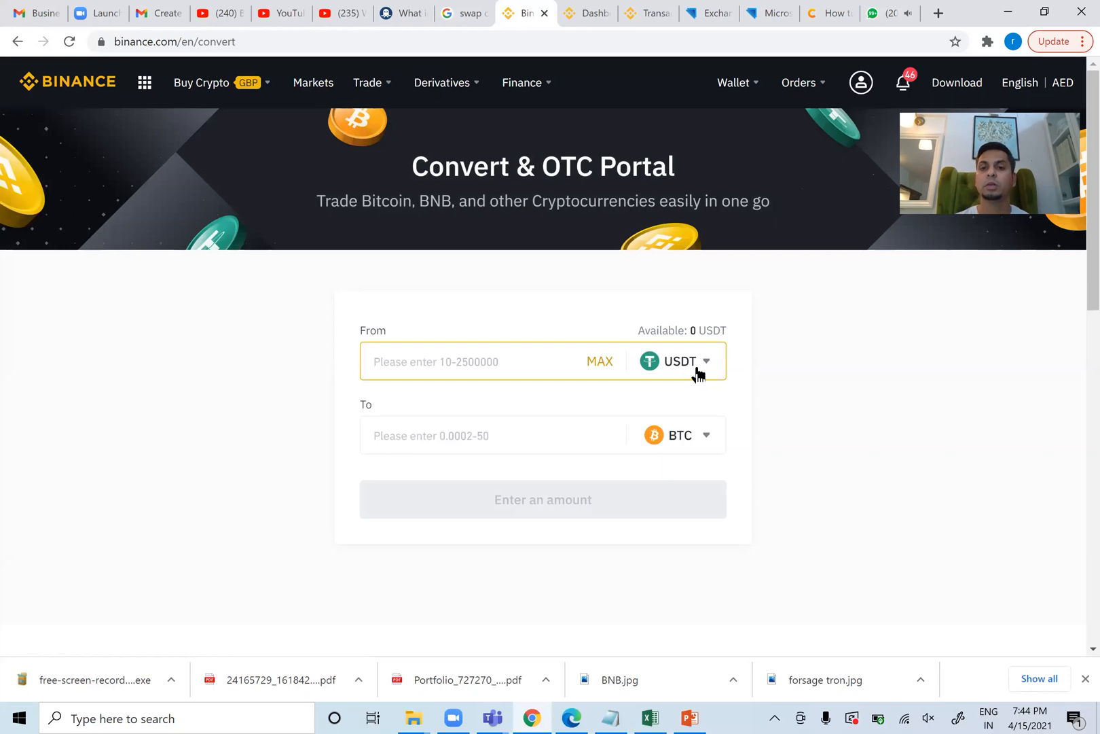
# Step: Set TRX as the From coin, showing about 8117.66 TRX available
pyautogui.click(675, 361)
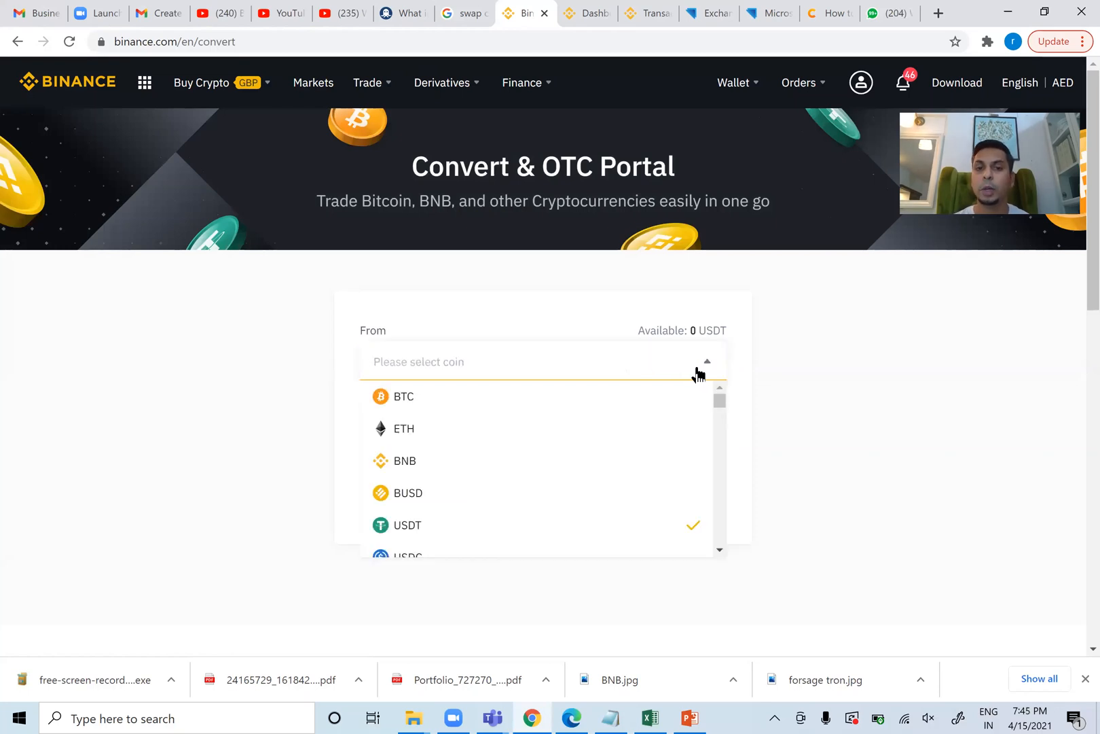
pyautogui.write('tr')
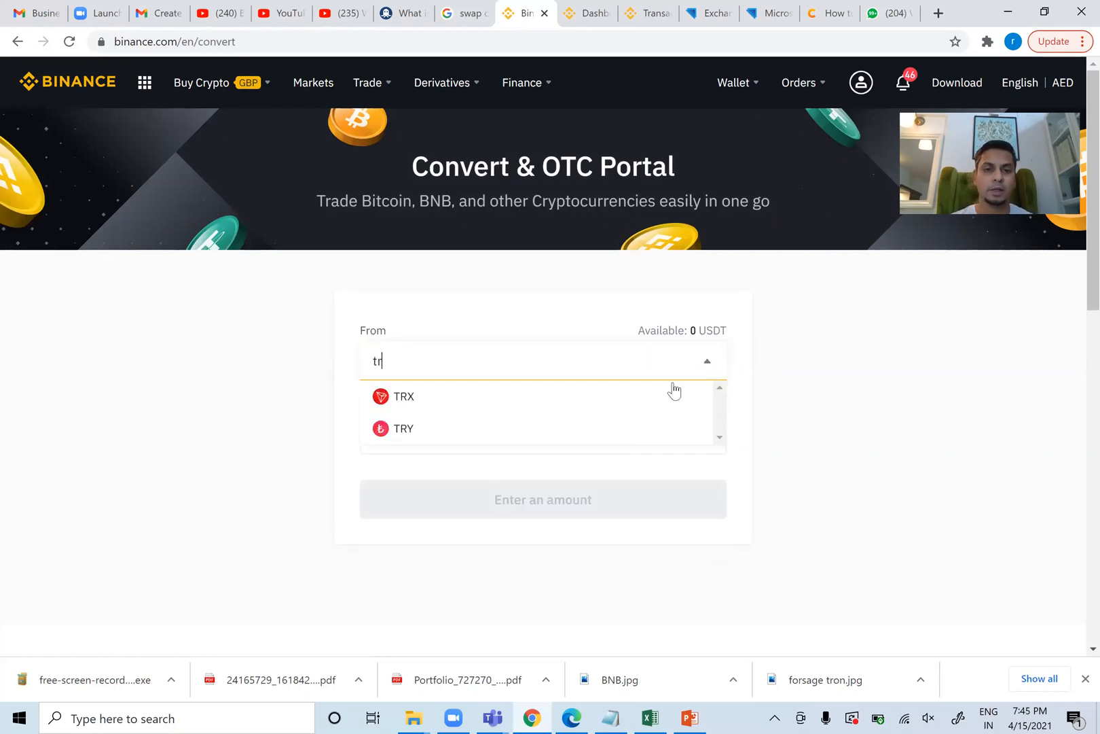
pyautogui.click(403, 395)
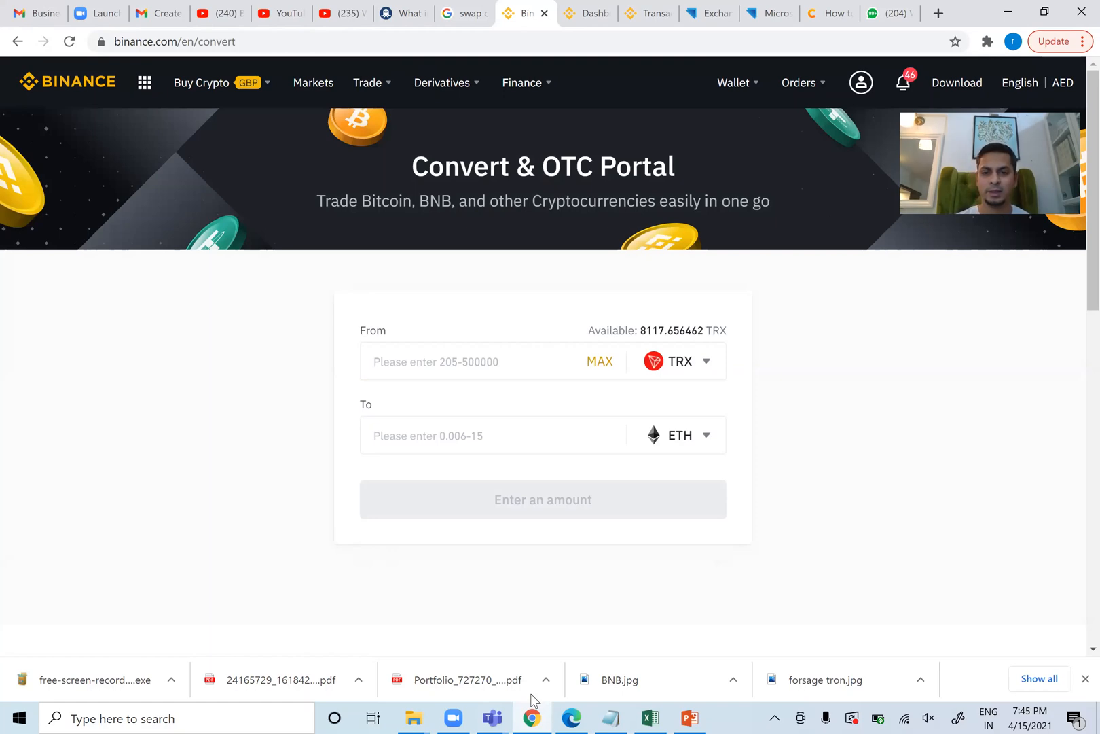
pyautogui.click(477, 362)
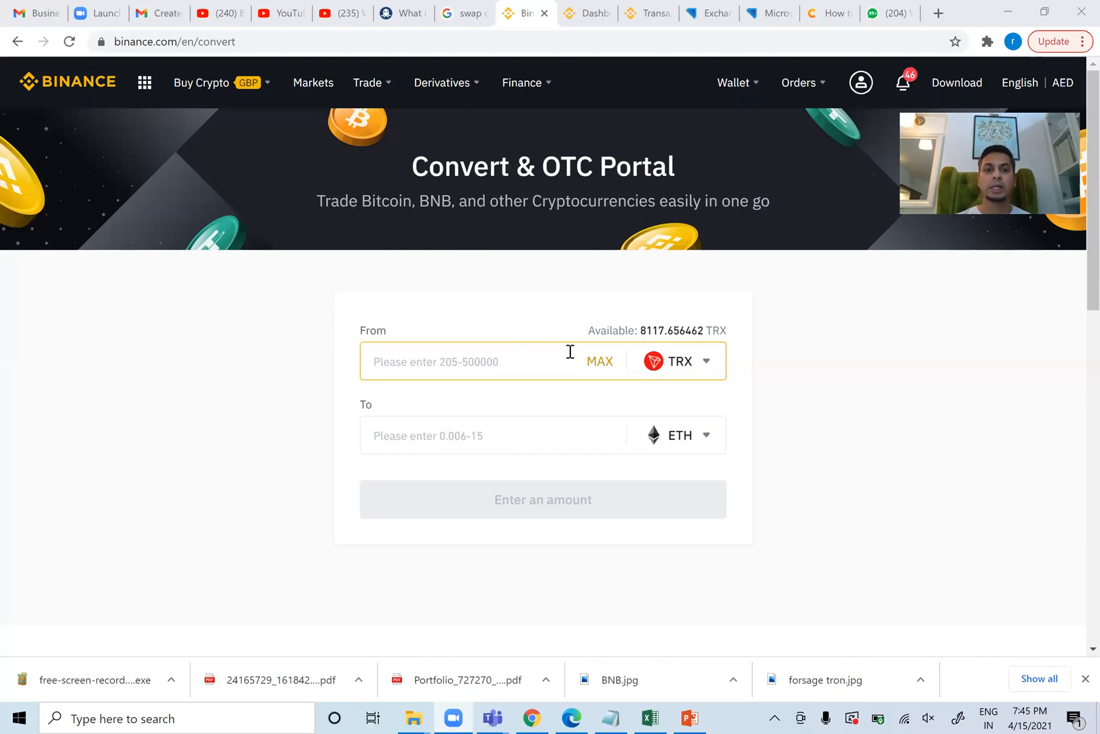
# Step: Enter 8117.6564 TRX as the amount and choose USDT as the coin to receive
pyautogui.click(463, 361)
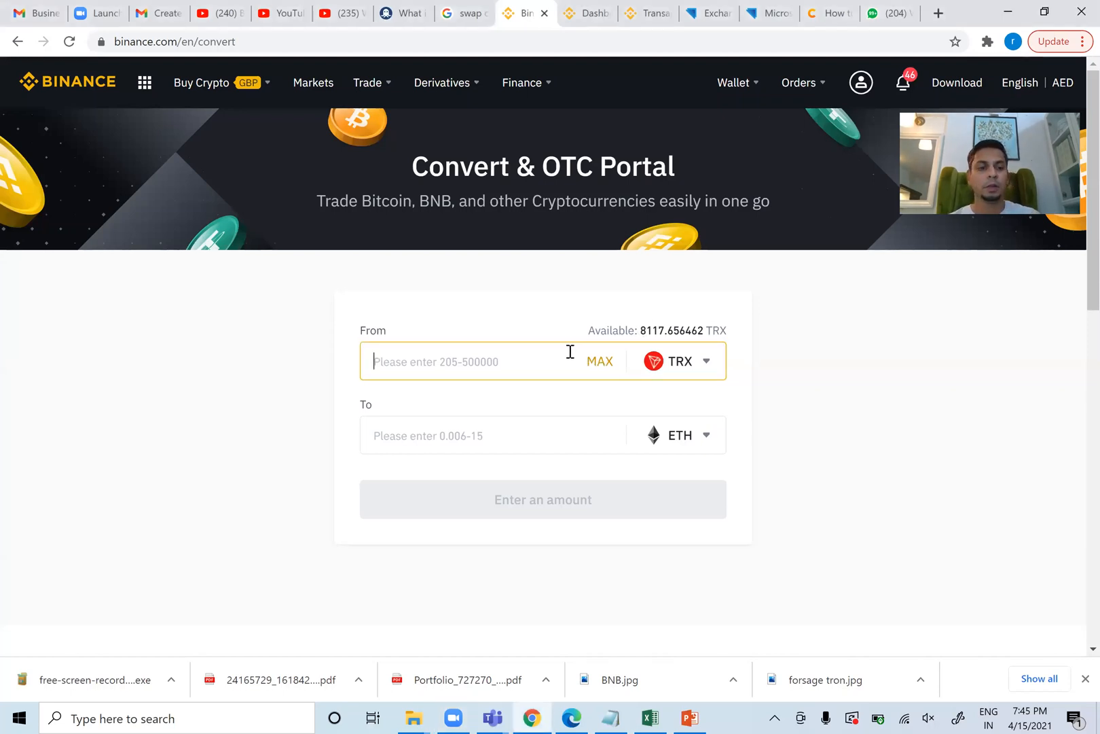
pyautogui.write('8117.656')
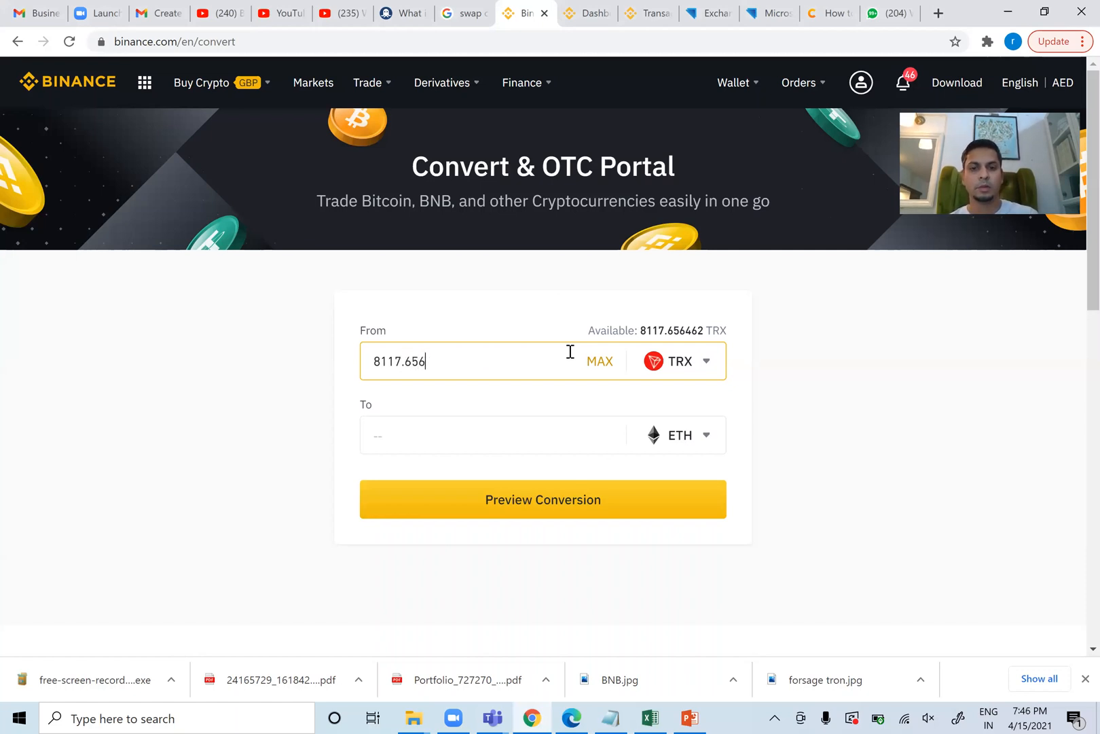
pyautogui.click(675, 435)
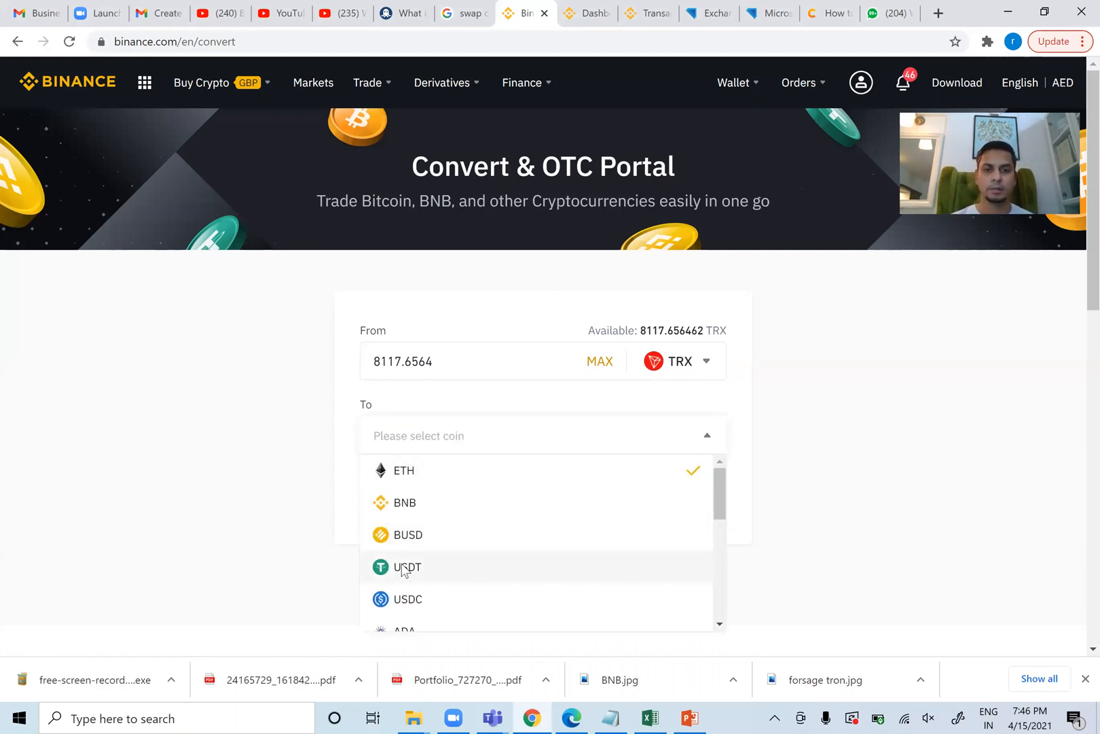
pyautogui.click(408, 567)
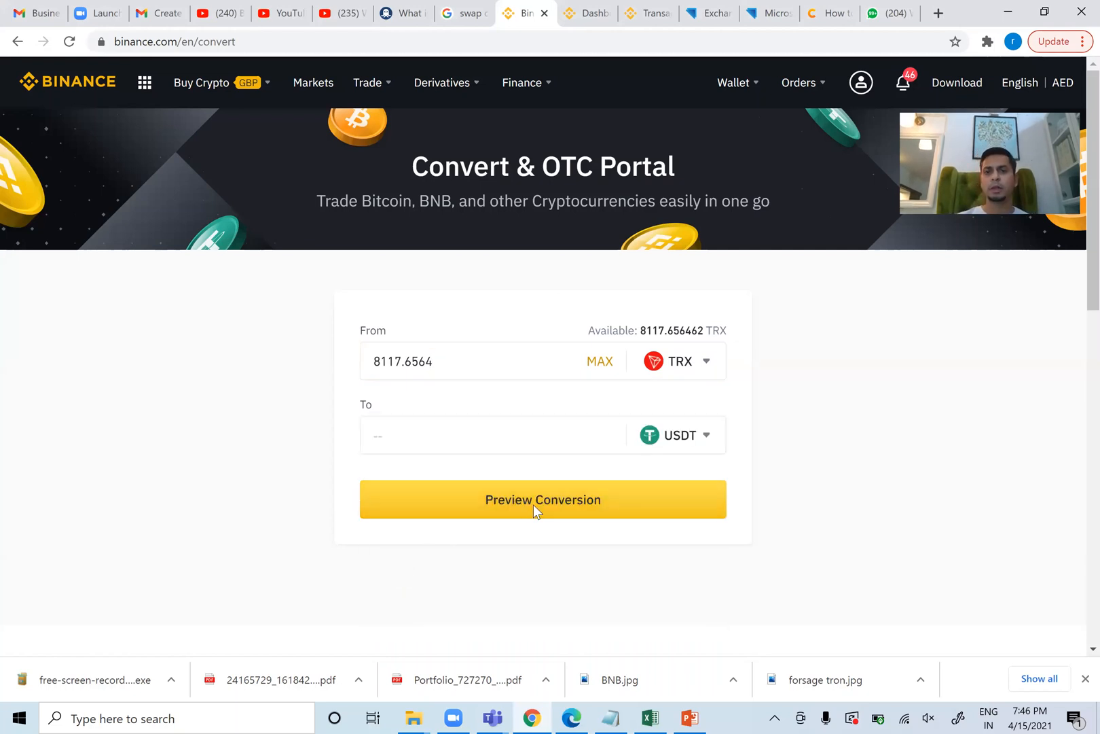
# Step: Preview the conversion, refresh the expired quote and confirm converting to about 1241.91 USDT
pyautogui.click(542, 498)
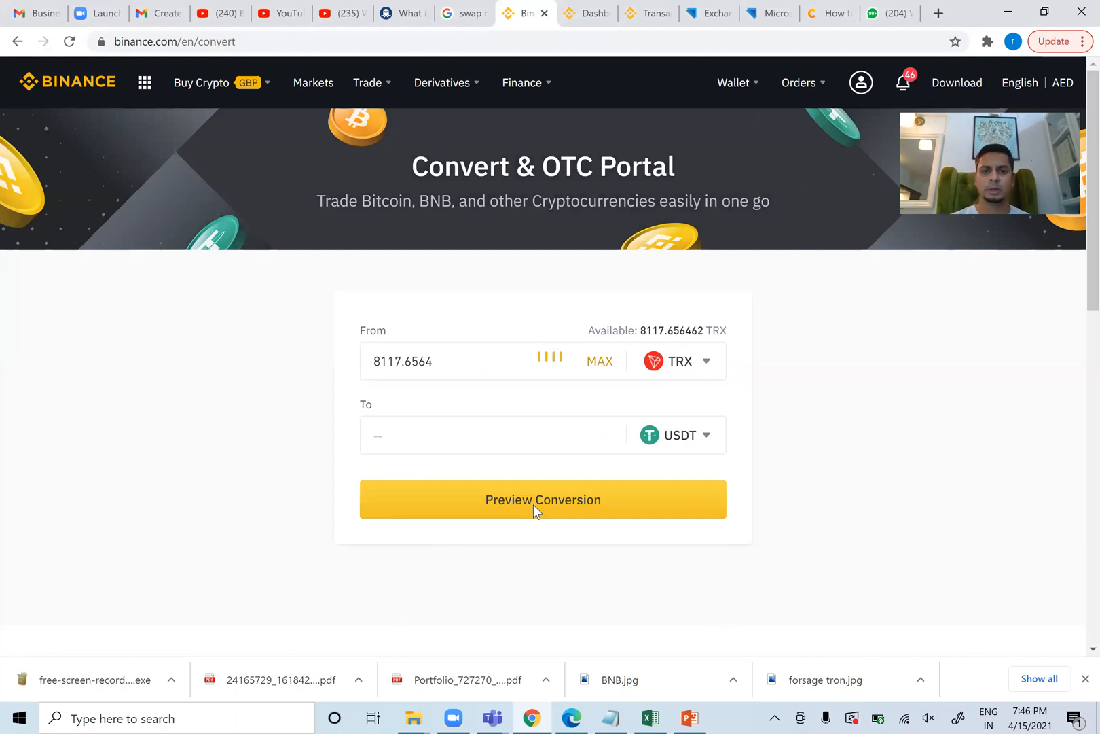
pyautogui.click(542, 499)
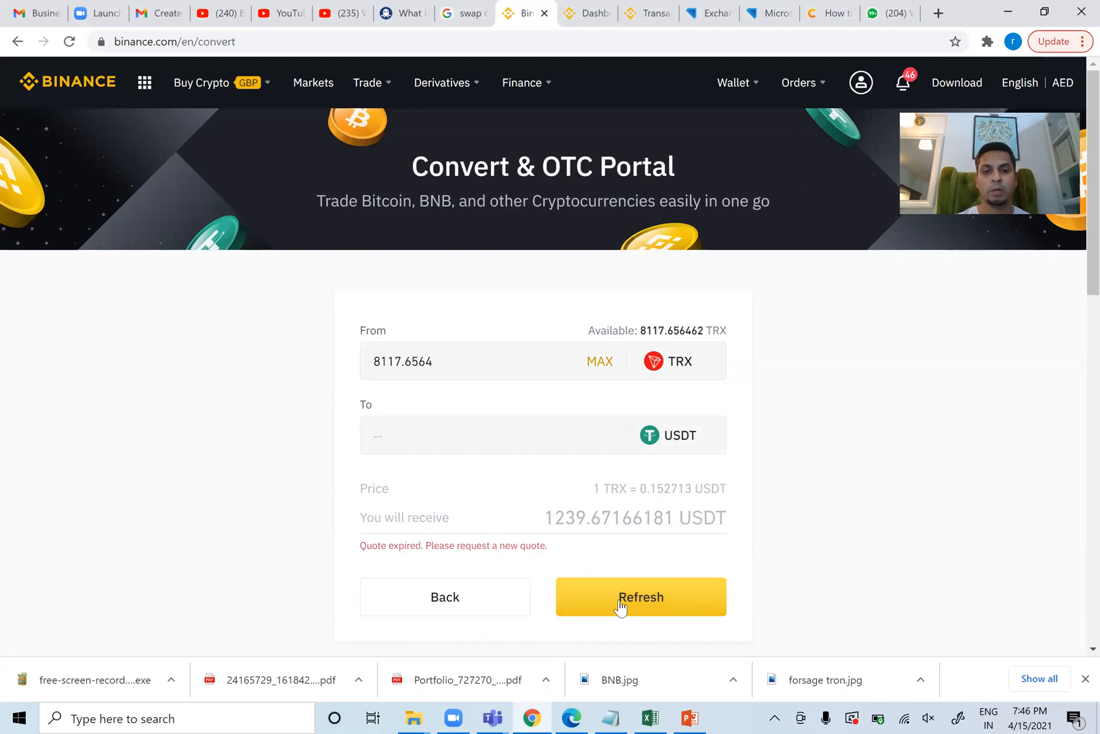
pyautogui.click(640, 596)
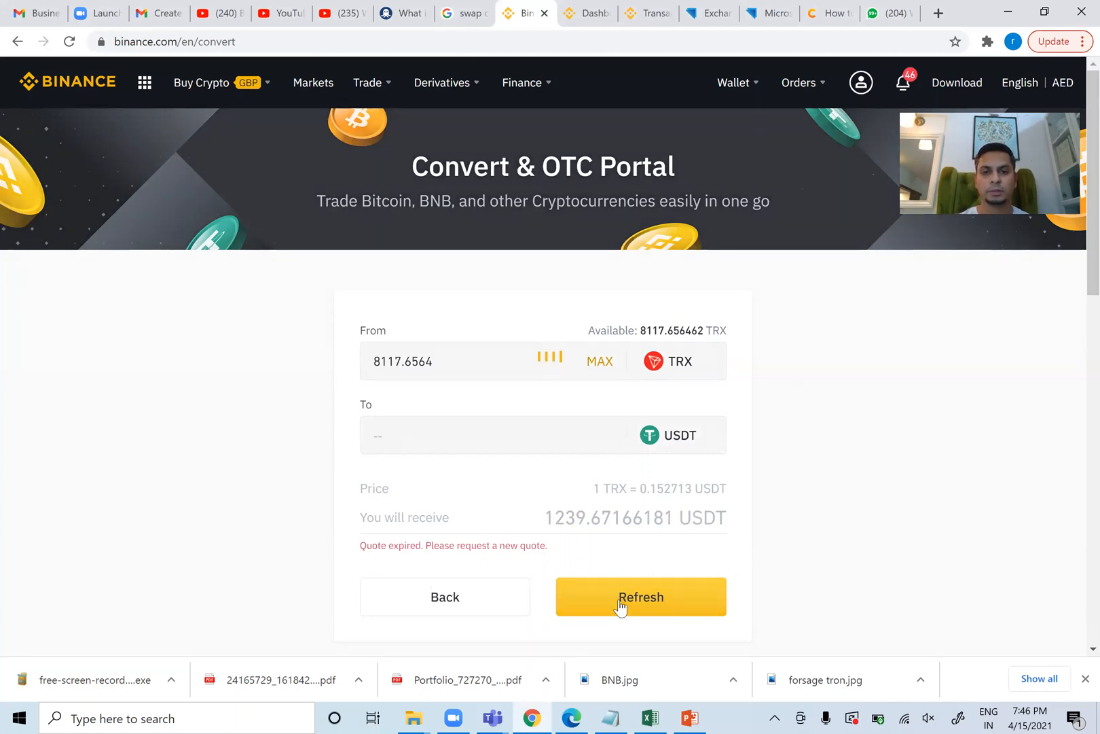
pyautogui.click(640, 596)
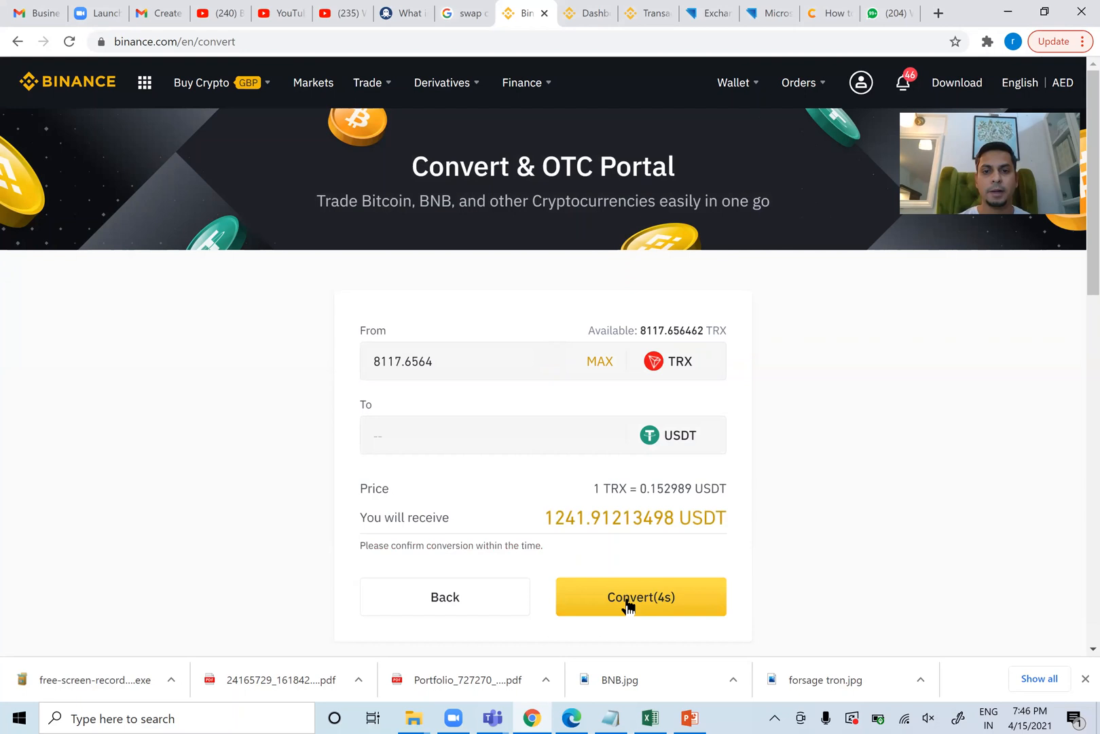
pyautogui.click(640, 596)
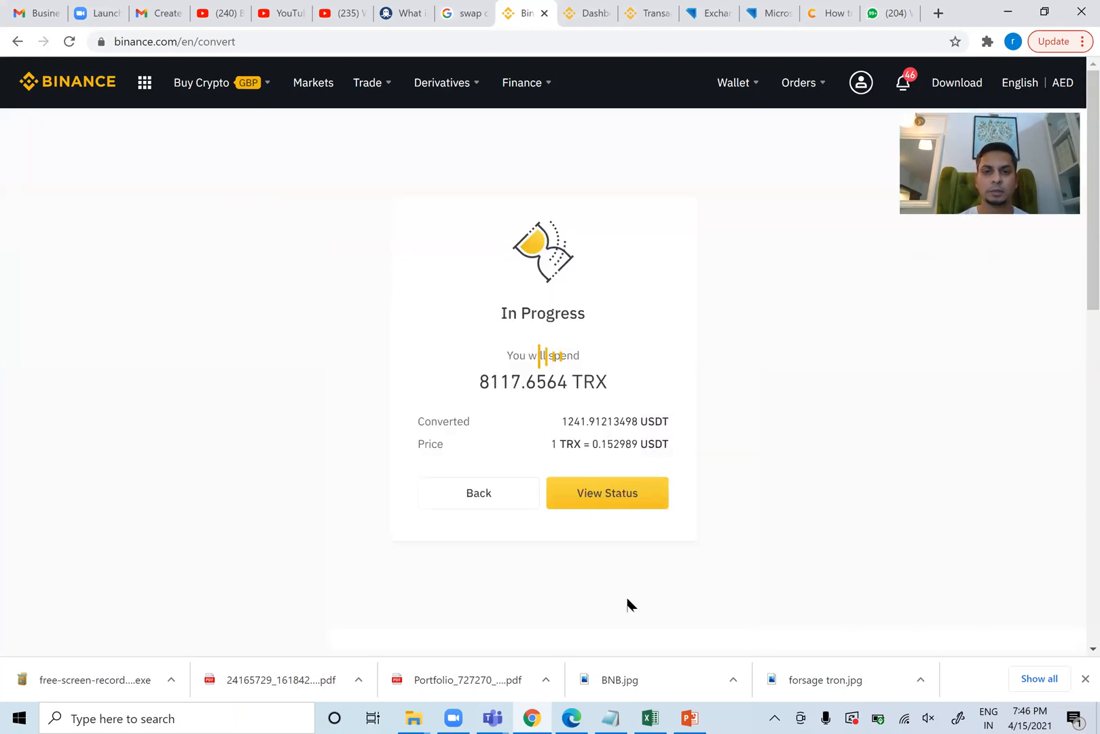